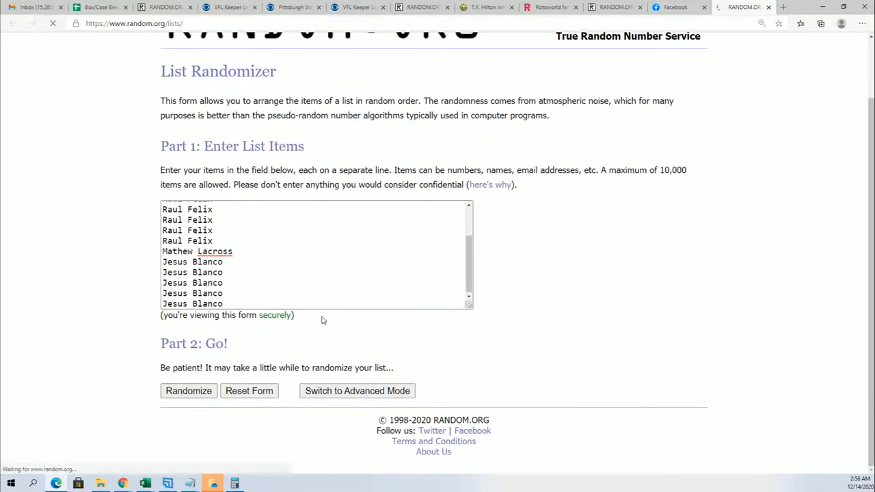
Step: Shuffle the 15-name list once and return to the empty entry form
left_click(188, 390)
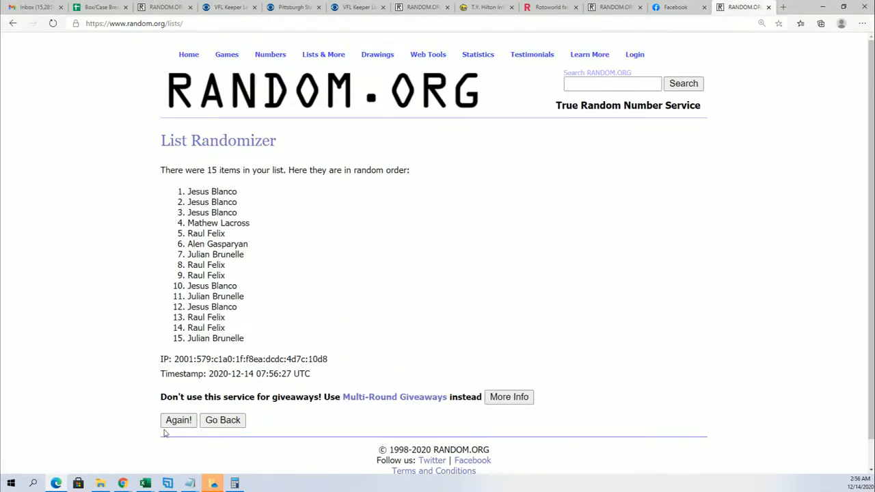
left_click(178, 420)
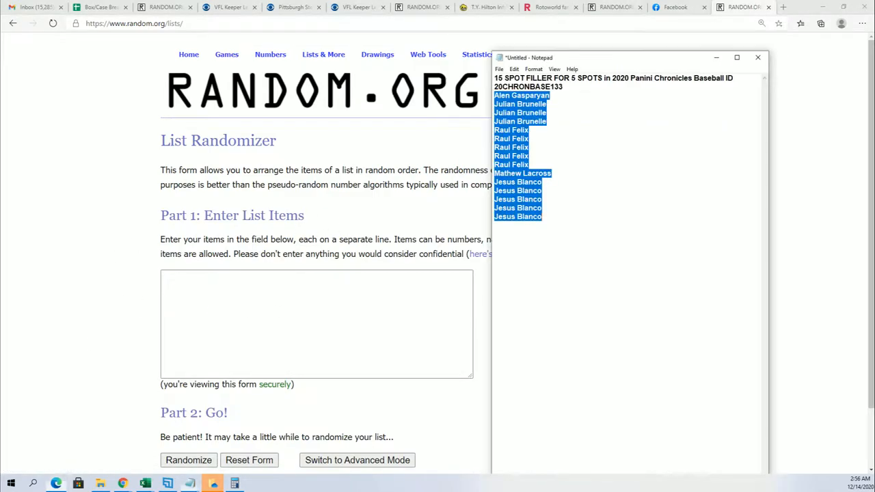
Step: Replace the fifth Raul Felix line in Notepad with Michael Sean
left_click(528, 164)
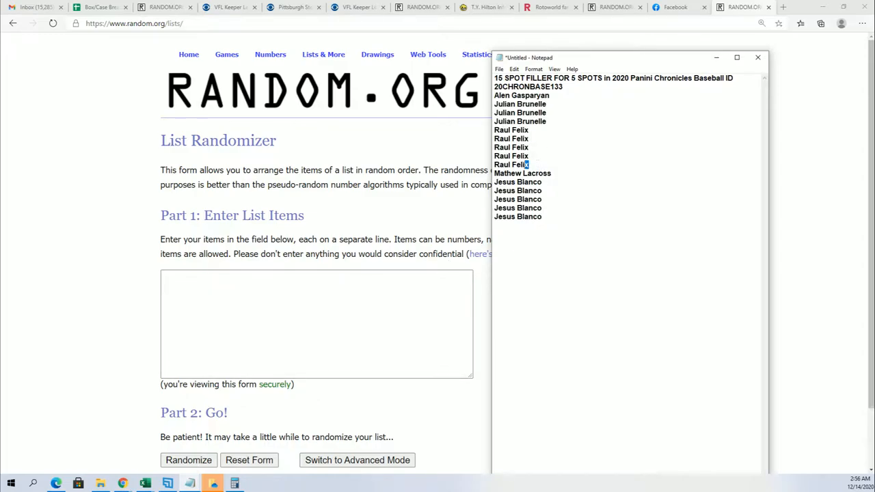
double_click(511, 164)
type("M")
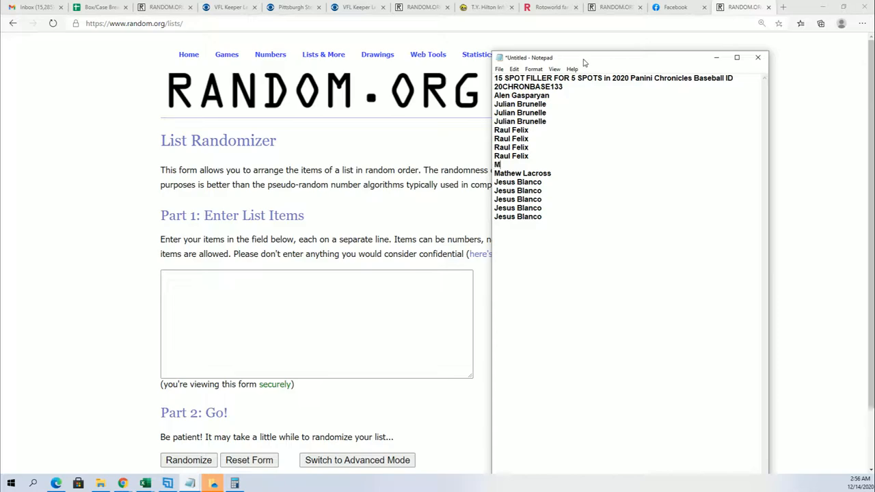
type("ichael Sean")
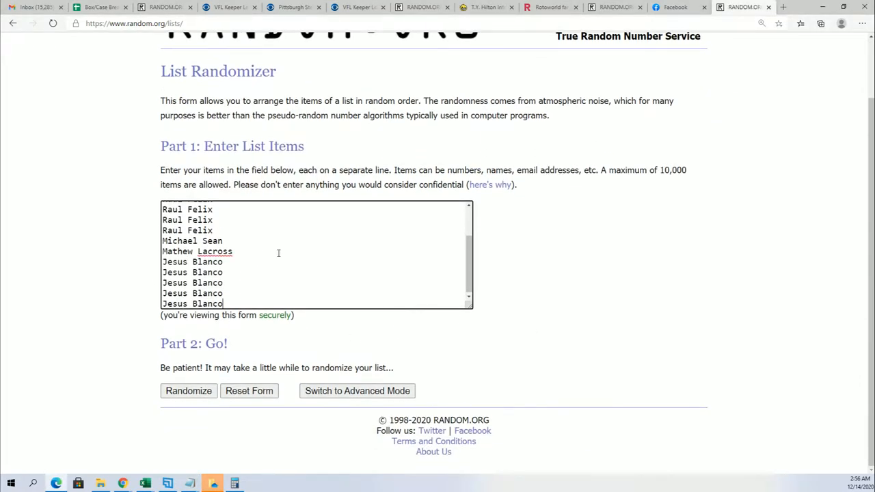
left_click(188, 390)
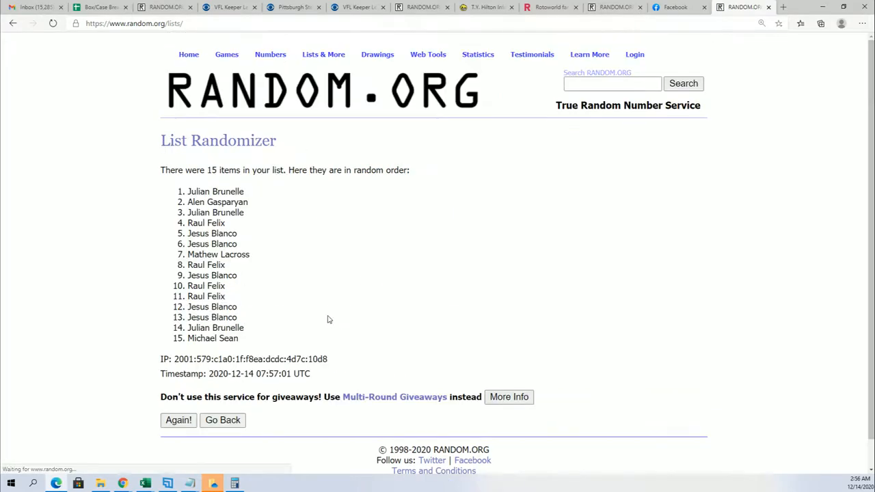
left_click(179, 420)
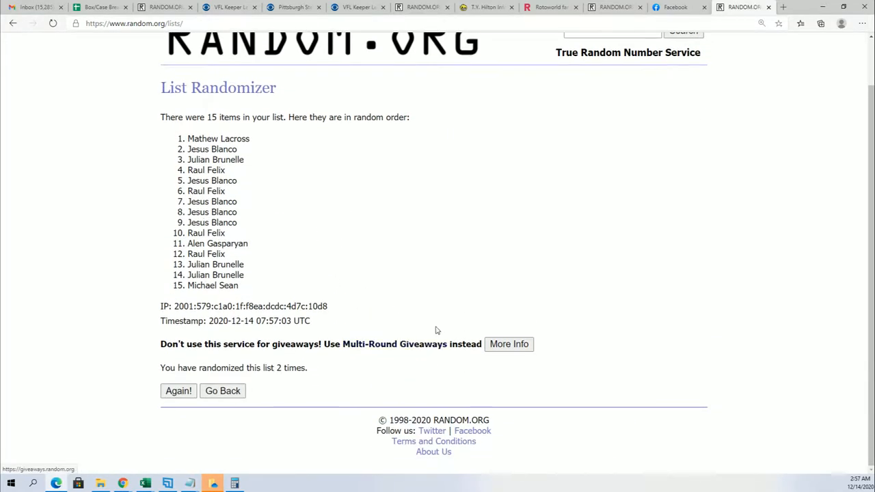
left_click(178, 390)
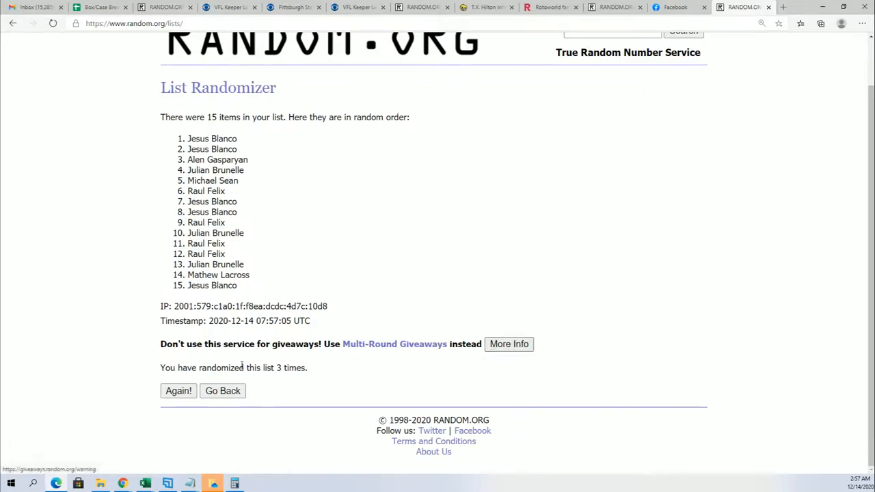
left_click(179, 390)
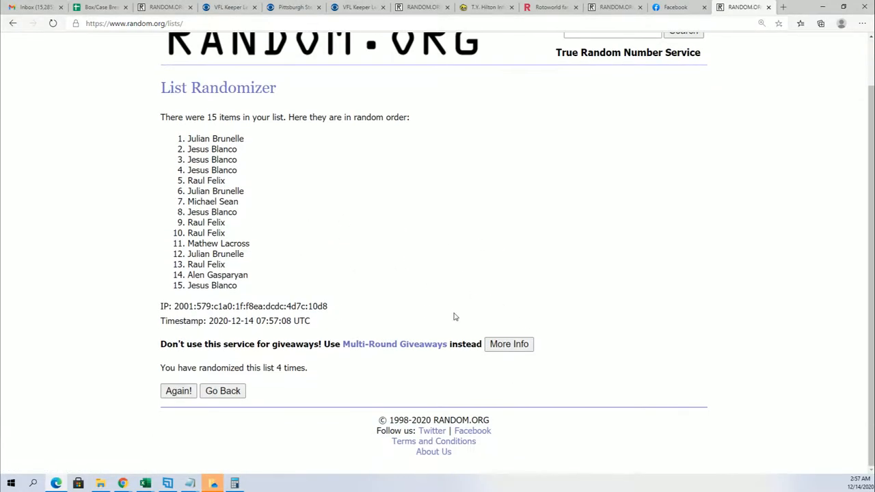
mouse_move(403, 292)
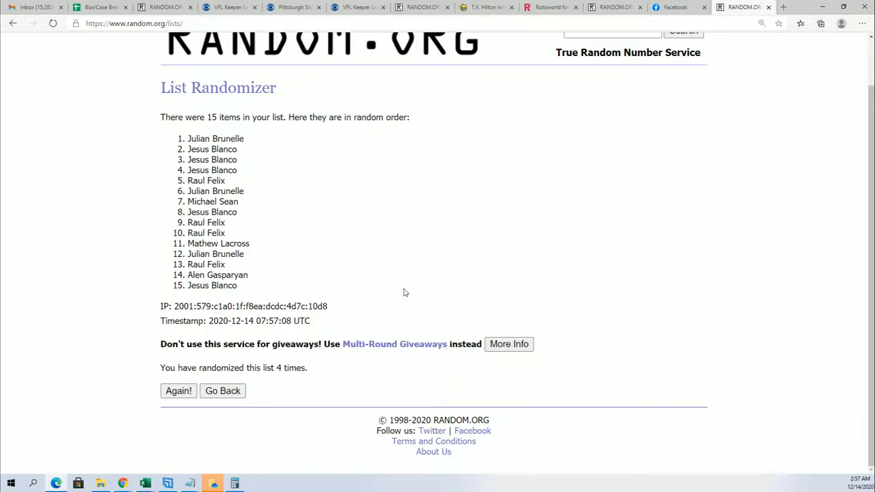
left_click(178, 390)
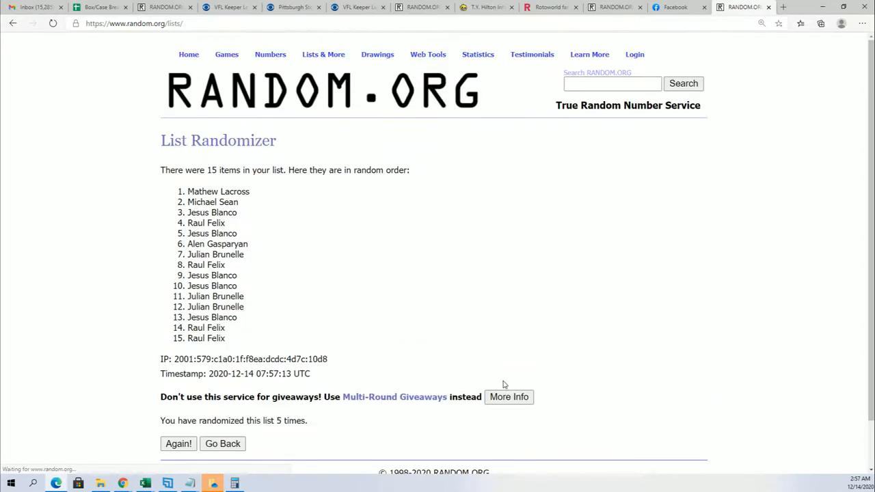
scroll("down", 3)
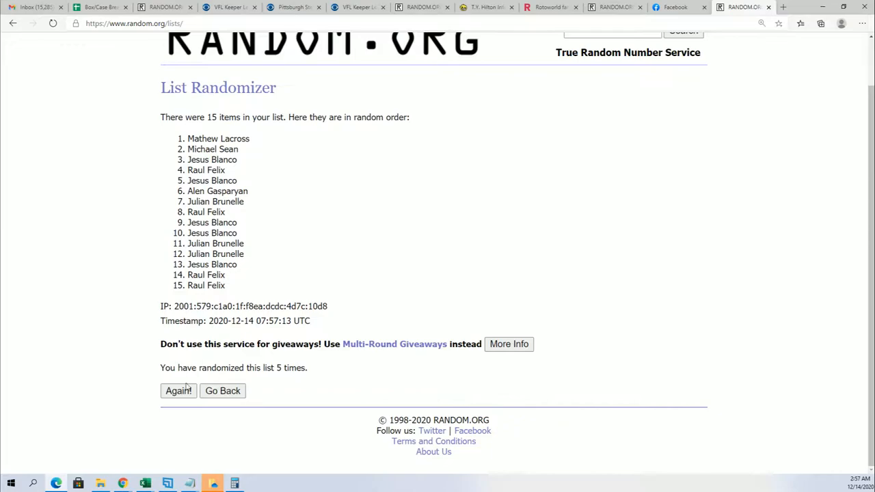
mouse_move(222, 390)
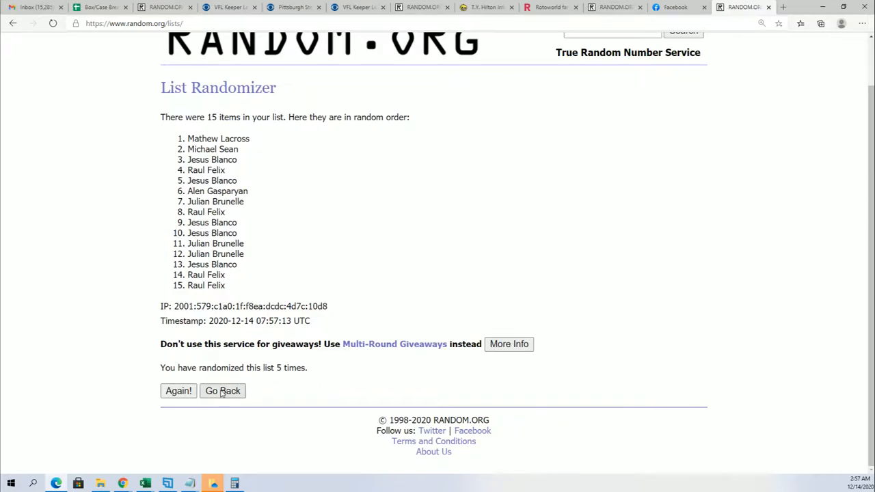
left_click(179, 390)
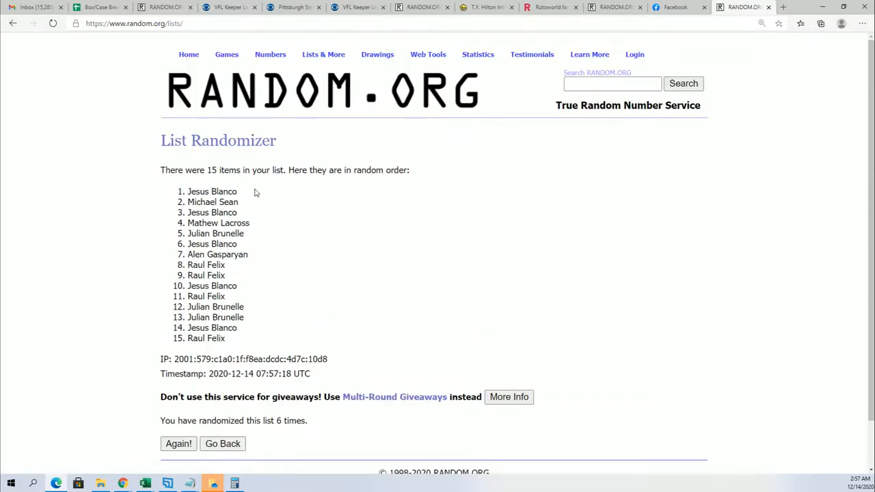
scroll("down", 3)
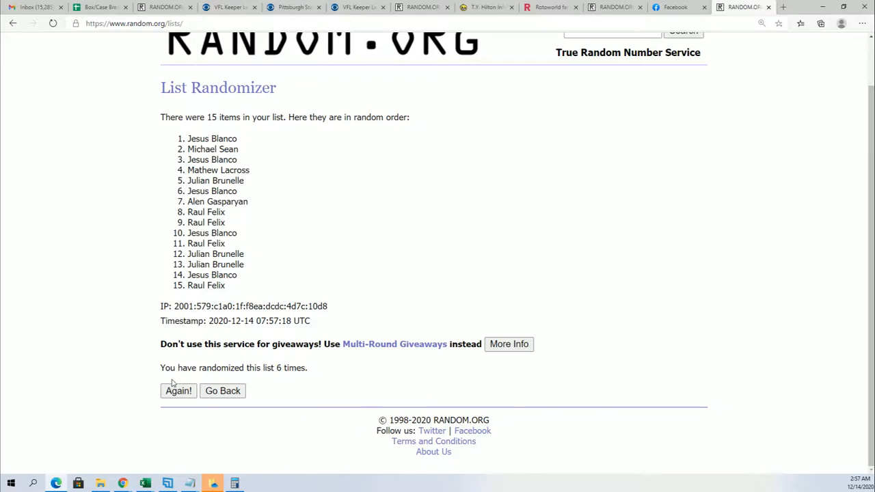
left_click(179, 390)
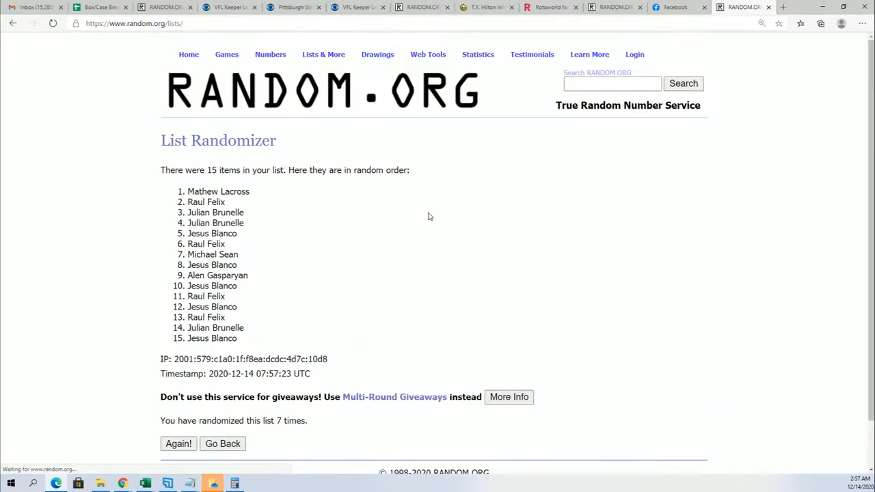
mouse_move(334, 225)
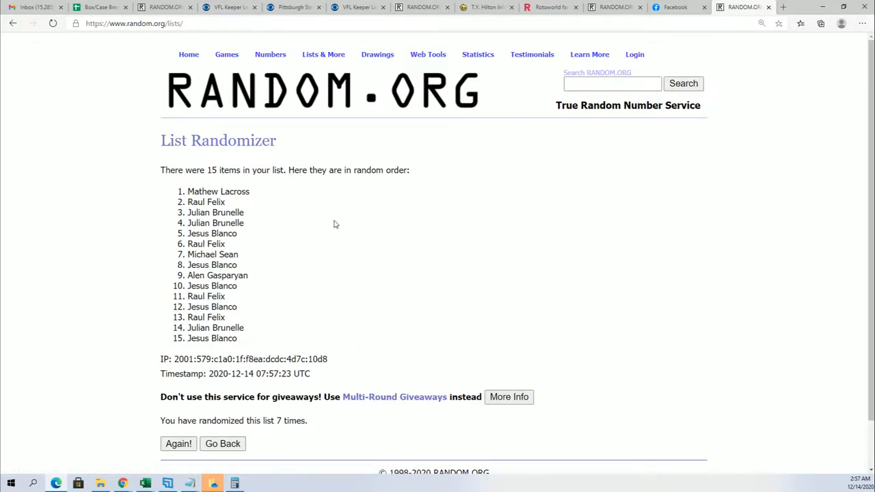
Step: Copy the top five shuffled names into Notepad, replacing the old list
left_click_drag(189, 192, 239, 233)
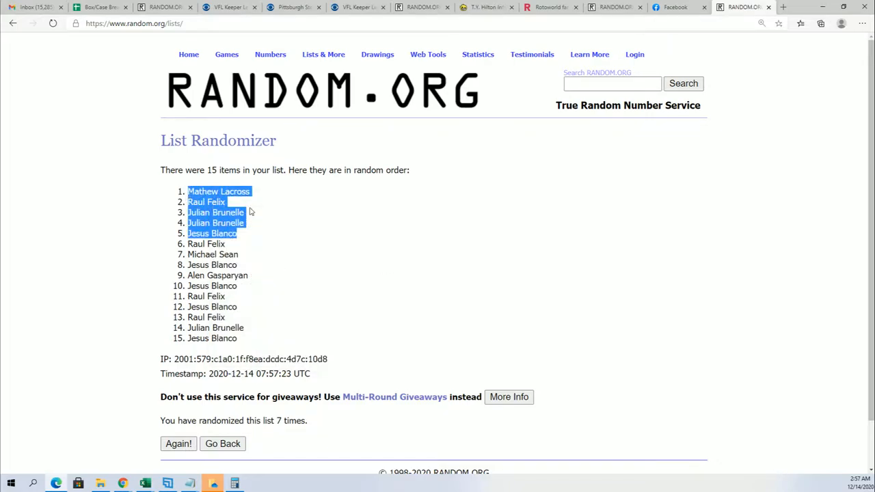
mouse_move(352, 180)
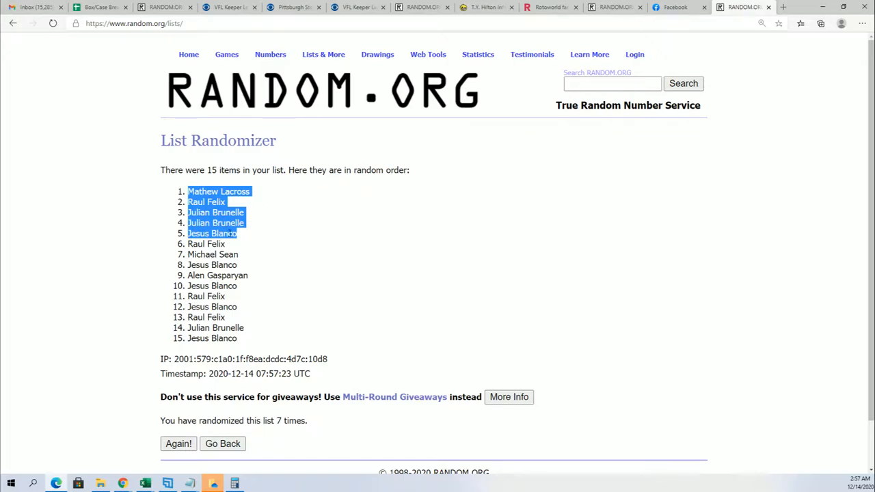
mouse_move(240, 330)
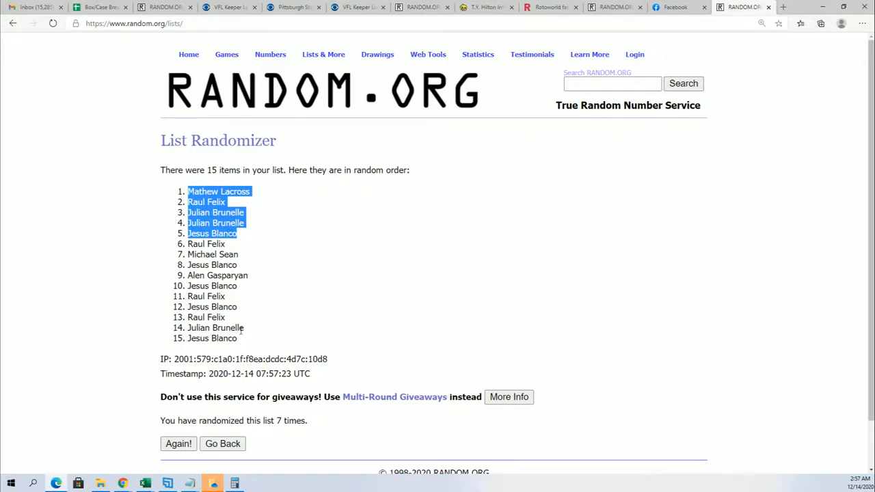
mouse_move(247, 295)
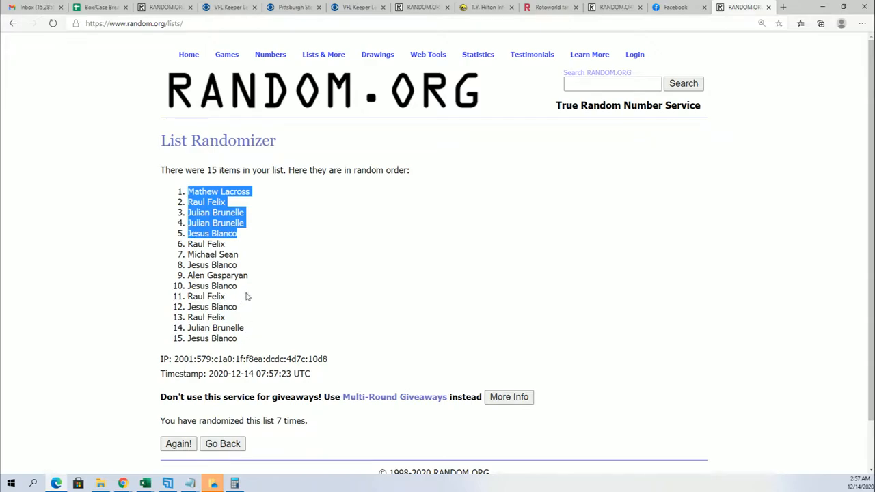
mouse_move(244, 253)
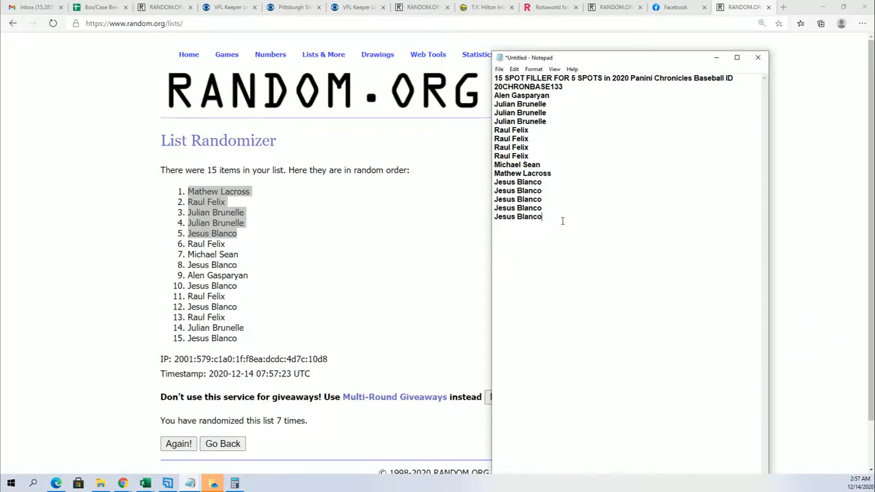
key("enter")
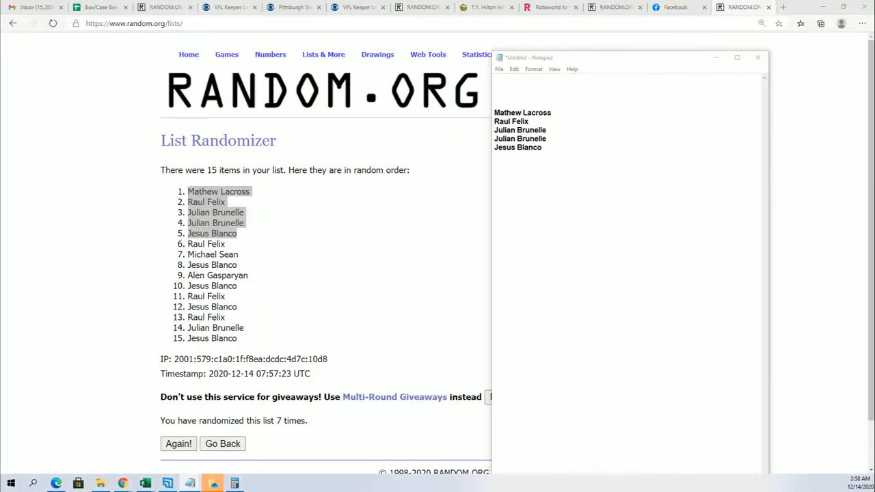
mouse_move(621, 63)
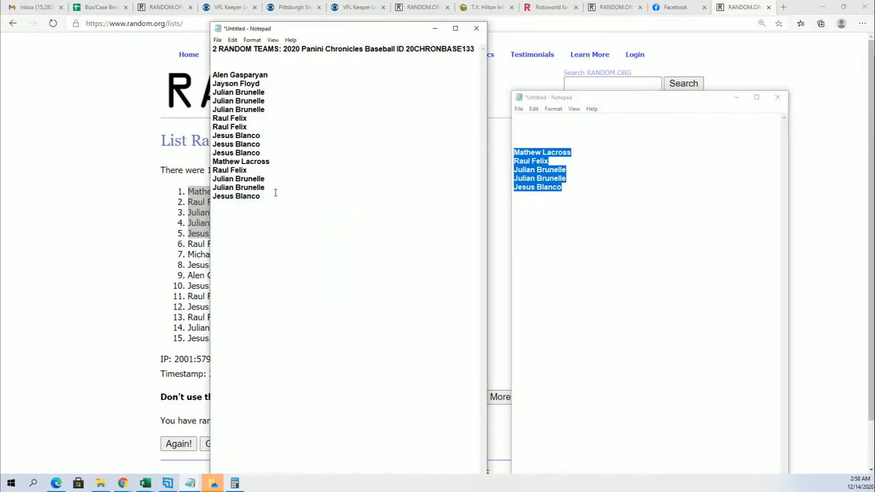
Step: Paste a second copy of the fifteen owner names below the list
right_click(273, 192)
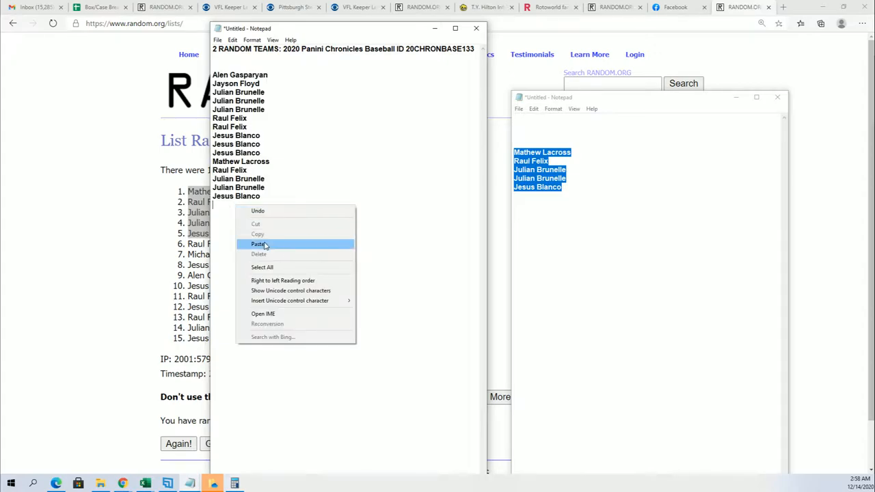
left_click(258, 244)
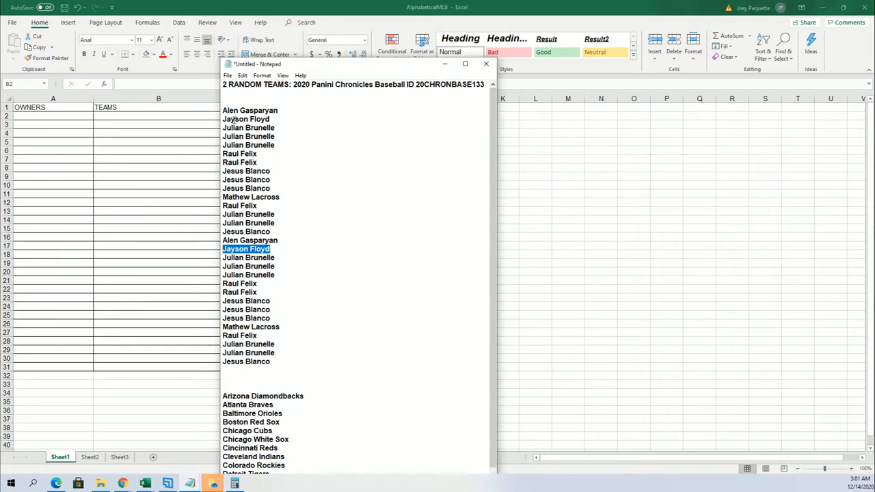
Step: Select the doubled owner name block down to the last name
left_click_drag(249, 239, 290, 347)
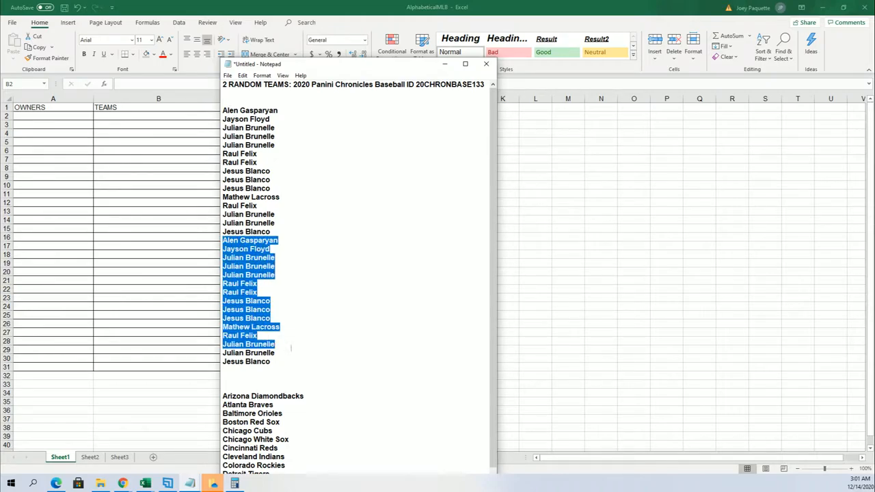
left_click_drag(248, 344, 248, 362)
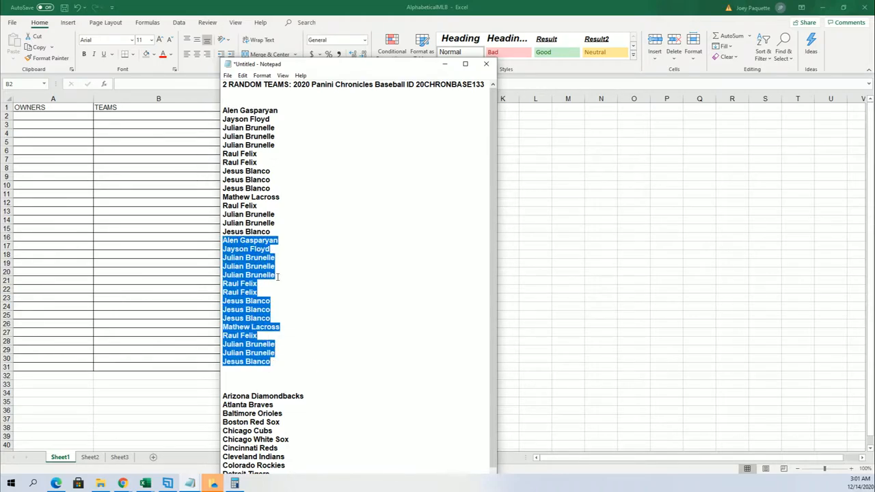
mouse_move(289, 302)
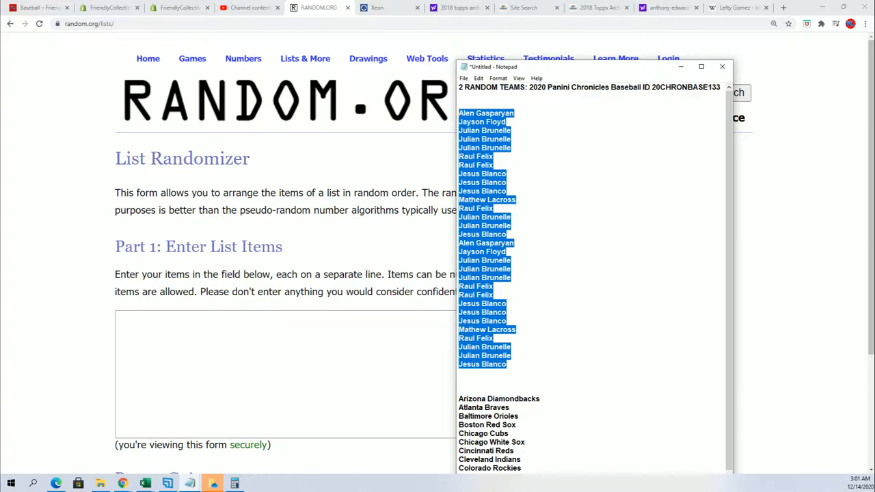
Step: Enter the thirty owner names and shuffle them seven times
left_click(722, 67)
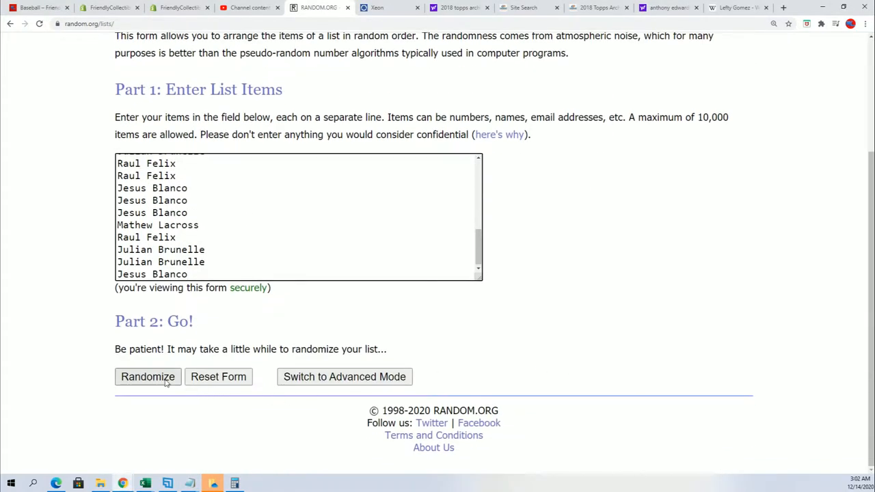
left_click(148, 376)
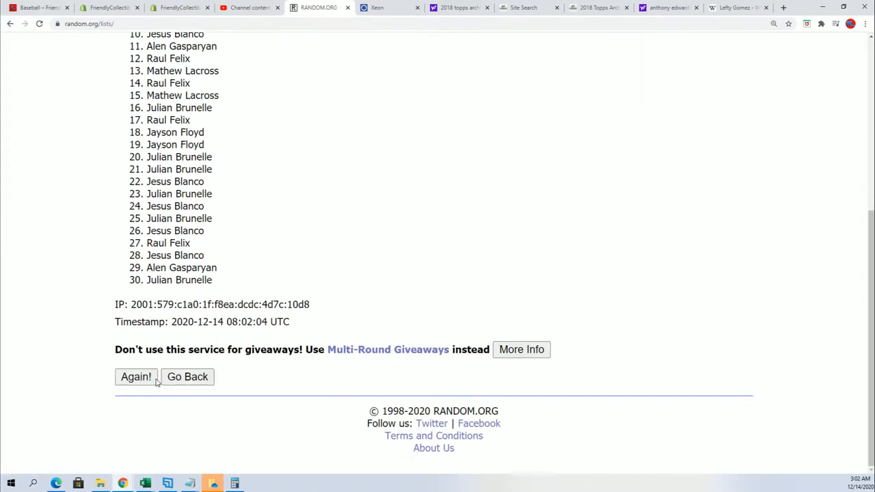
left_click(135, 376)
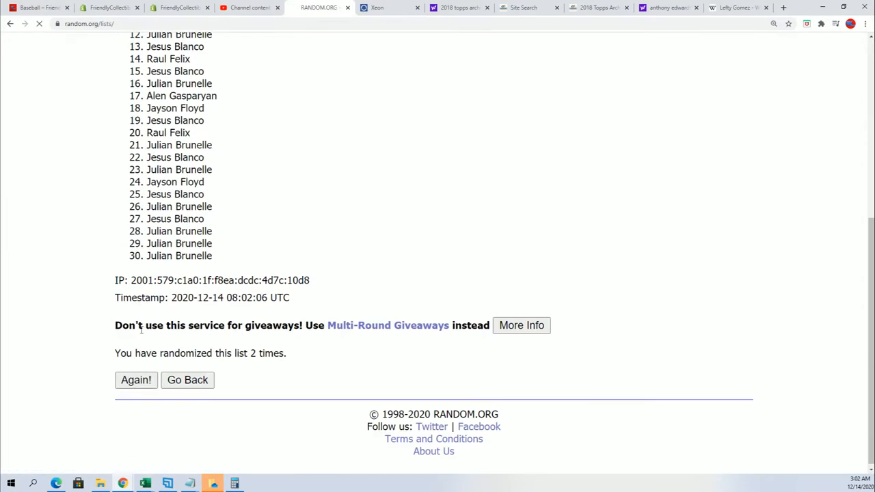
left_click(135, 379)
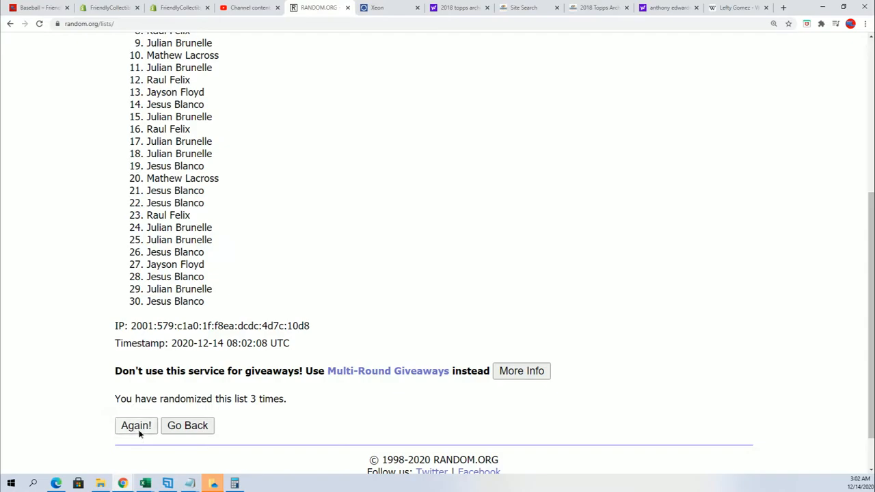
left_click(136, 425)
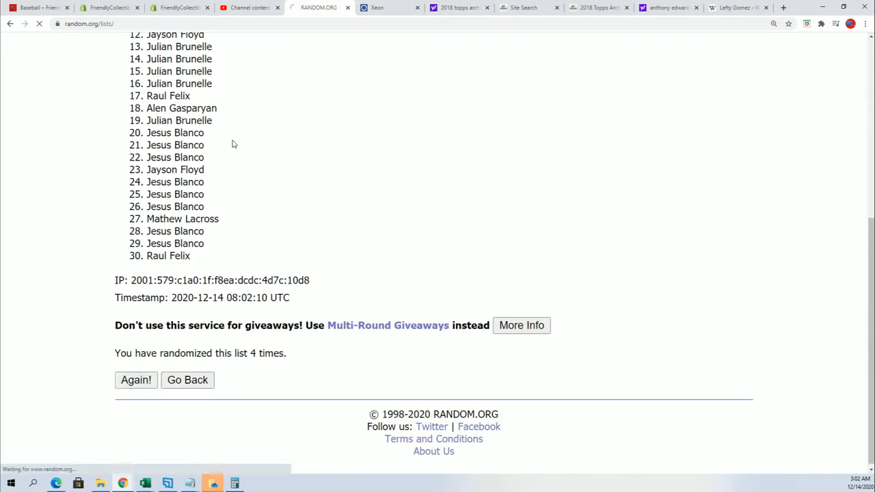
left_click(135, 380)
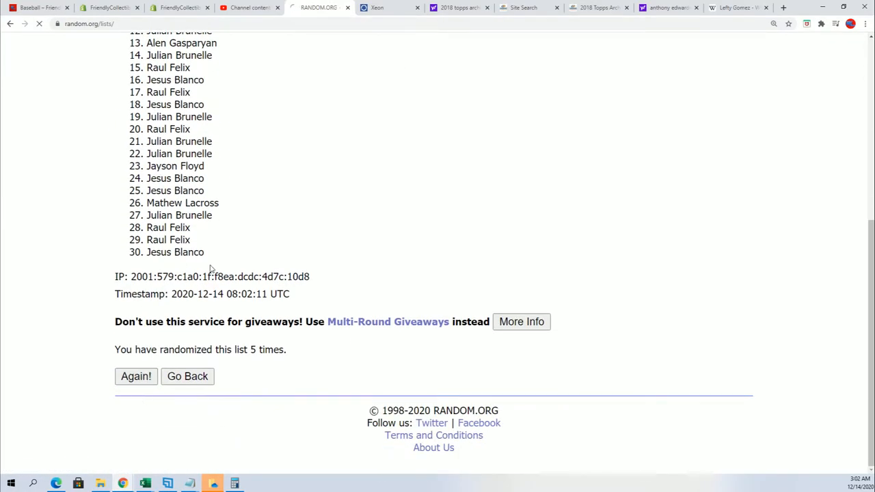
left_click(136, 376)
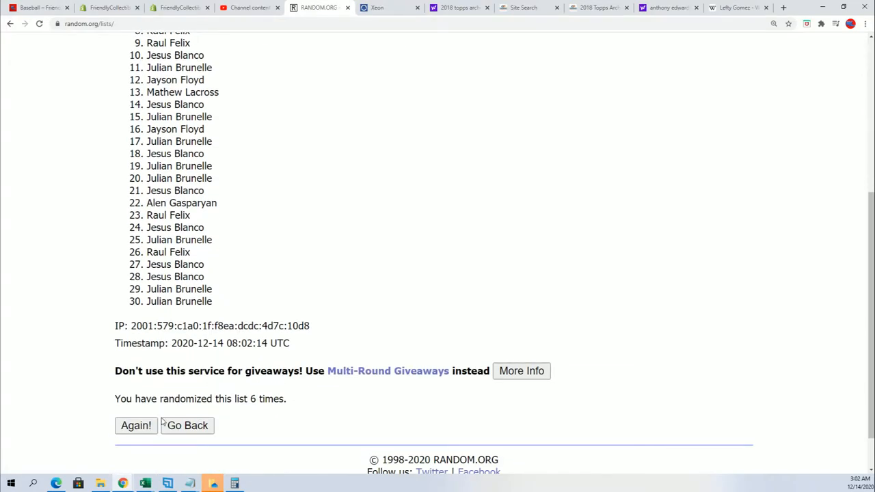
left_click(135, 425)
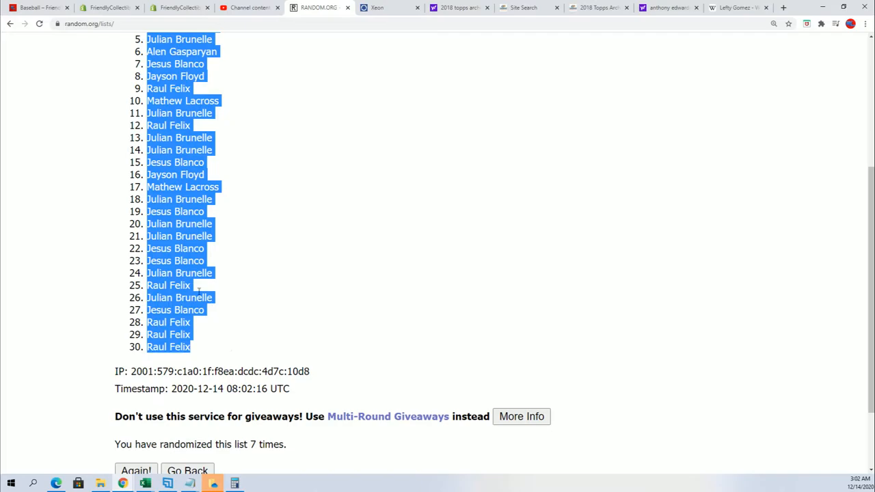
scroll("up", 3)
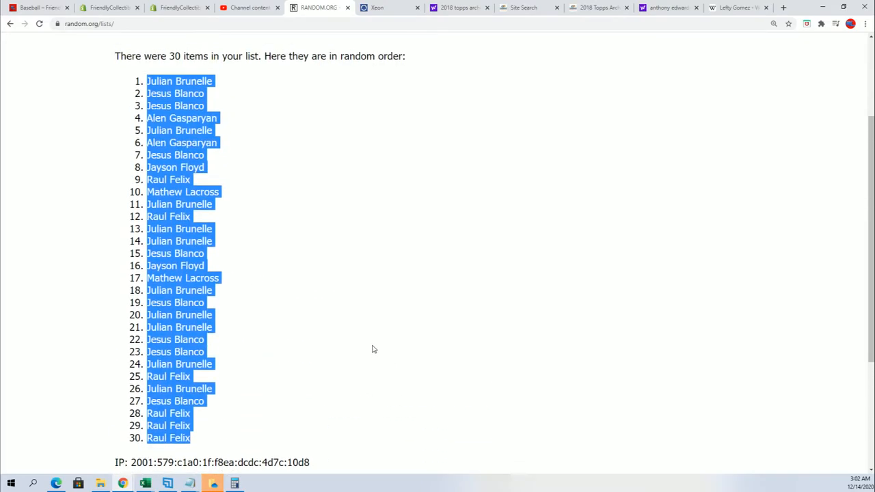
Step: Paste the shuffled owners into OWNERS cells A2–A31 as HTML
left_click(372, 348)
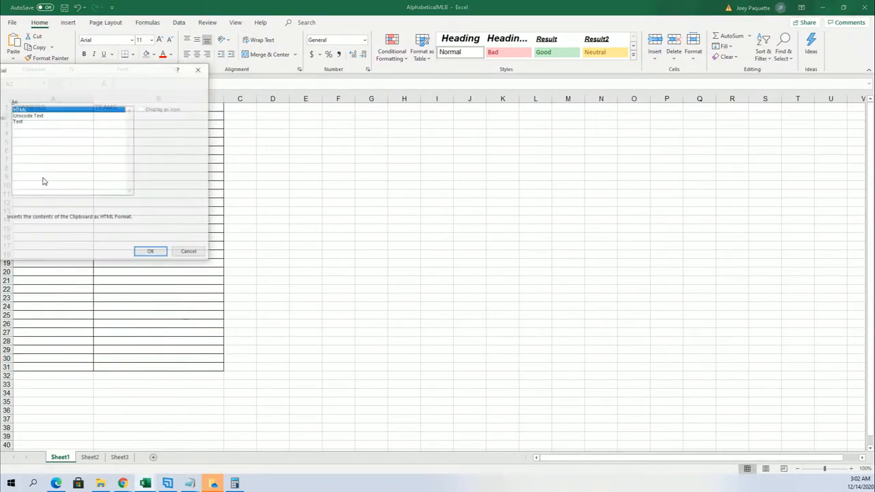
left_click(151, 251)
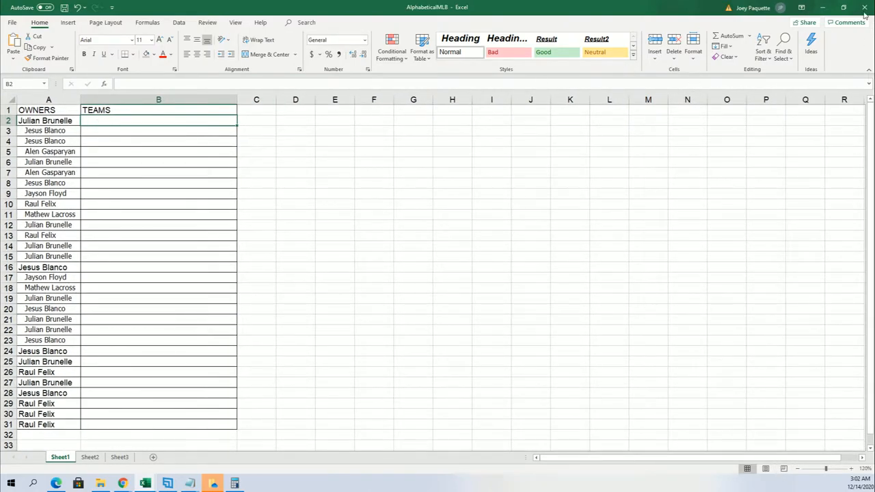
left_click_drag(45, 120, 36, 414)
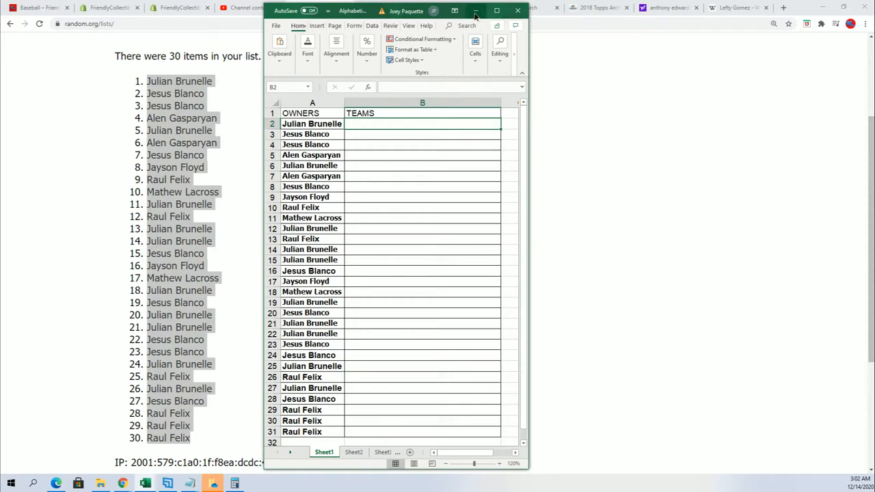
Step: Minimize Excel and load a fresh List Randomizer form for the teams
left_click(475, 11)
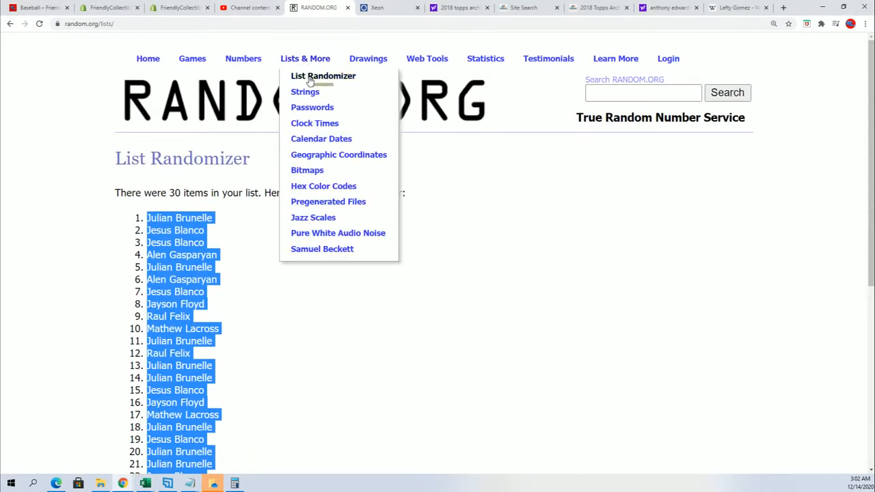
left_click(323, 76)
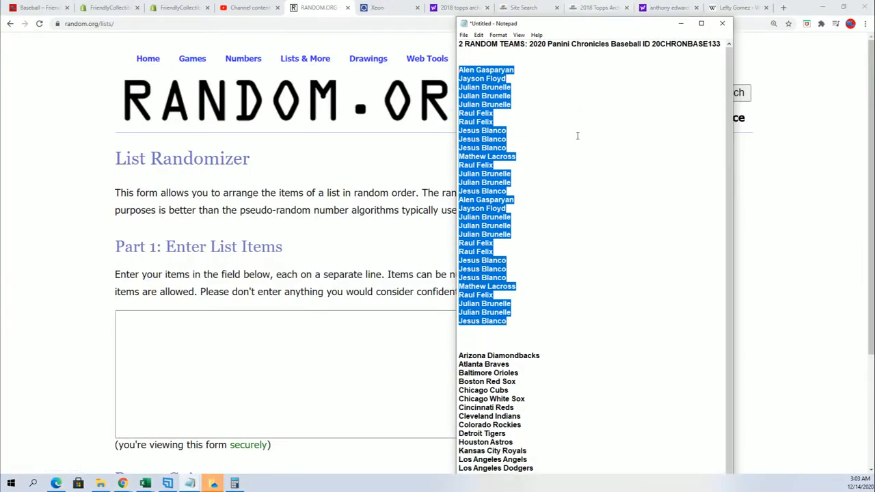
scroll("down", 3)
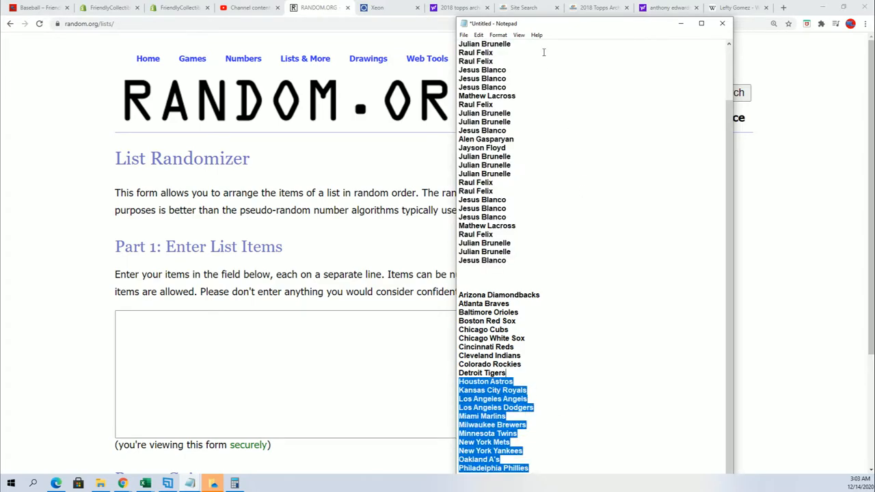
scroll("down", 3)
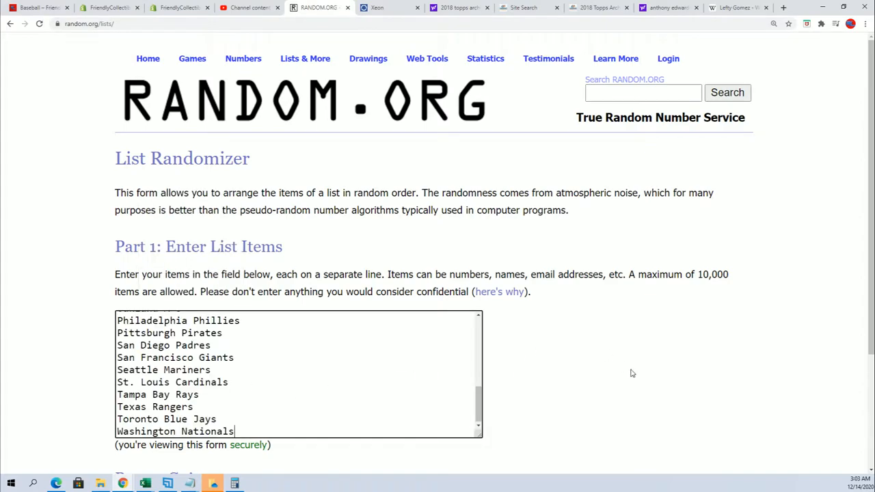
Step: Reshuffle the thirty MLB teams repeatedly until San Francisco Giants leads
left_click(148, 377)
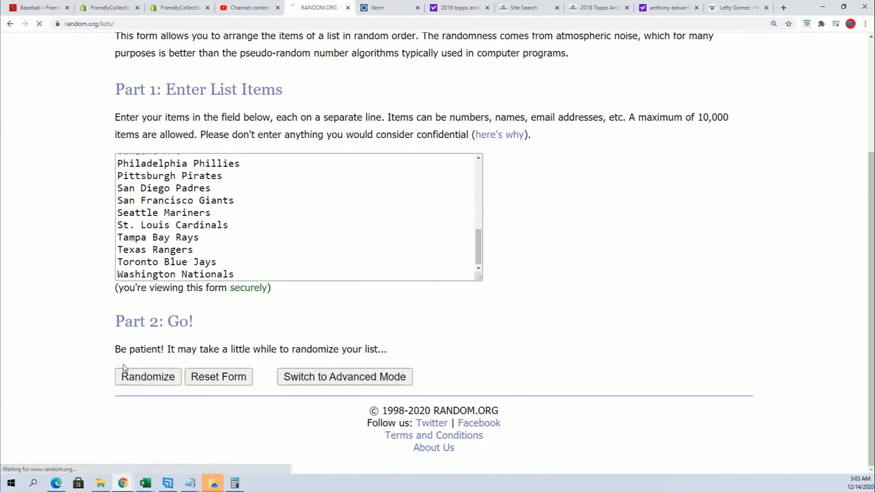
left_click(147, 376)
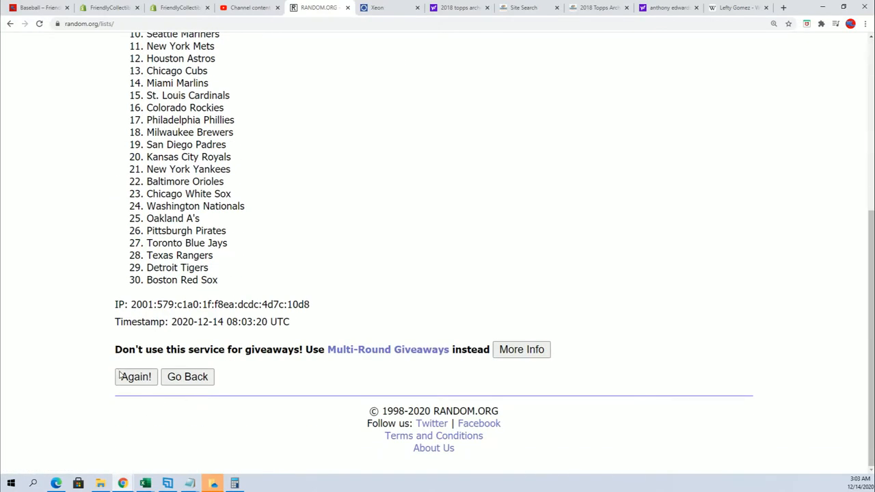
left_click(135, 377)
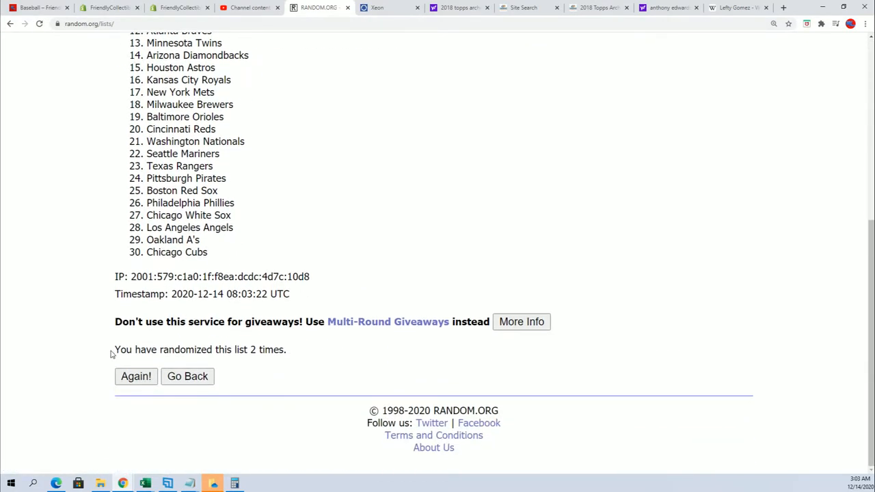
left_click(136, 376)
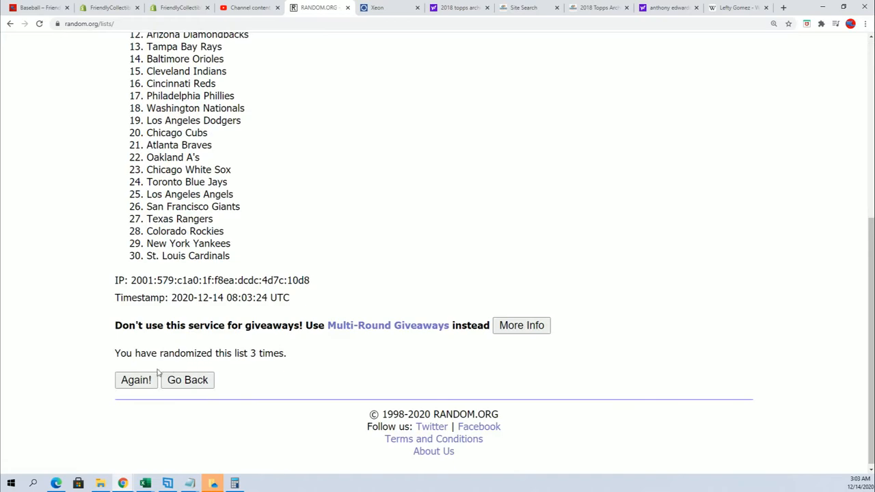
left_click(135, 379)
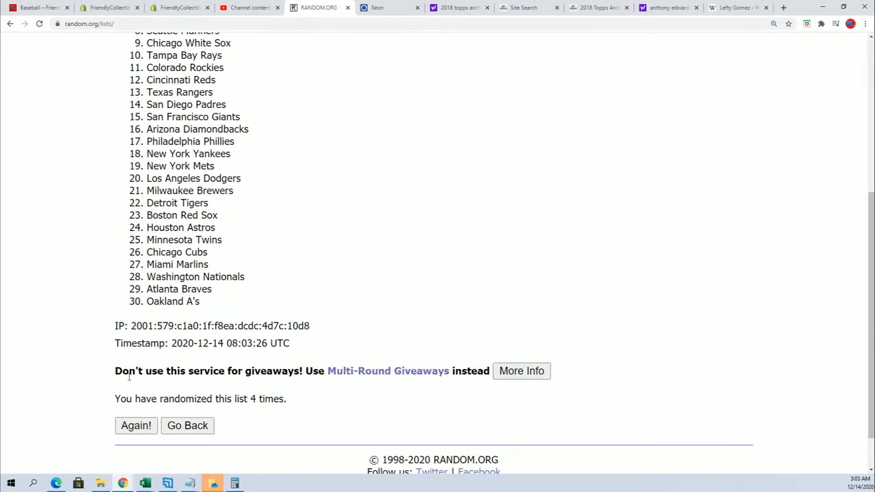
left_click(135, 425)
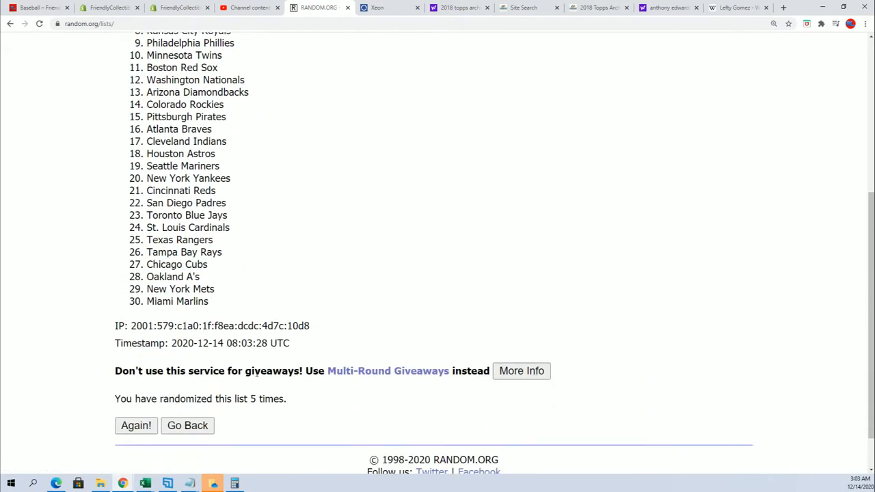
left_click(135, 425)
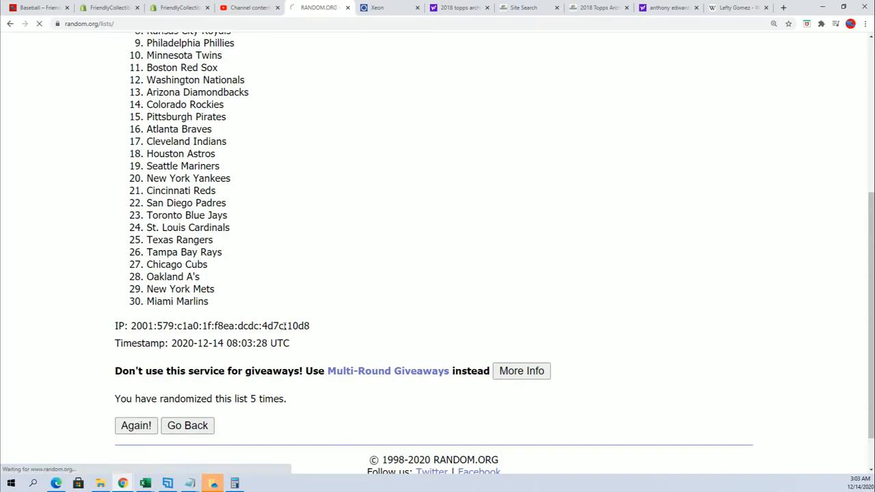
left_click(136, 425)
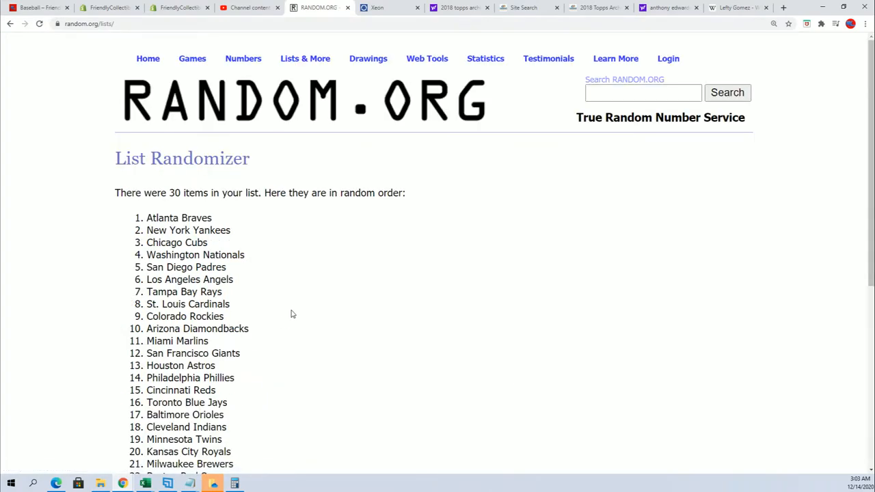
scroll("down", 3)
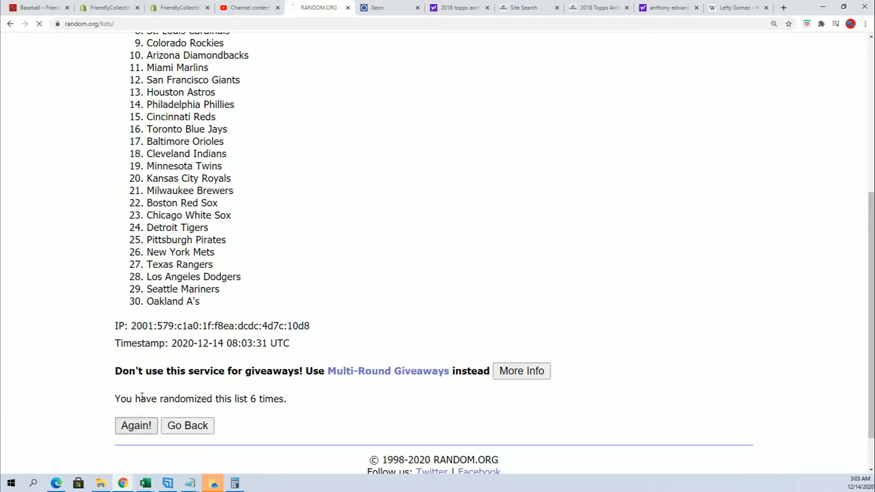
left_click(136, 425)
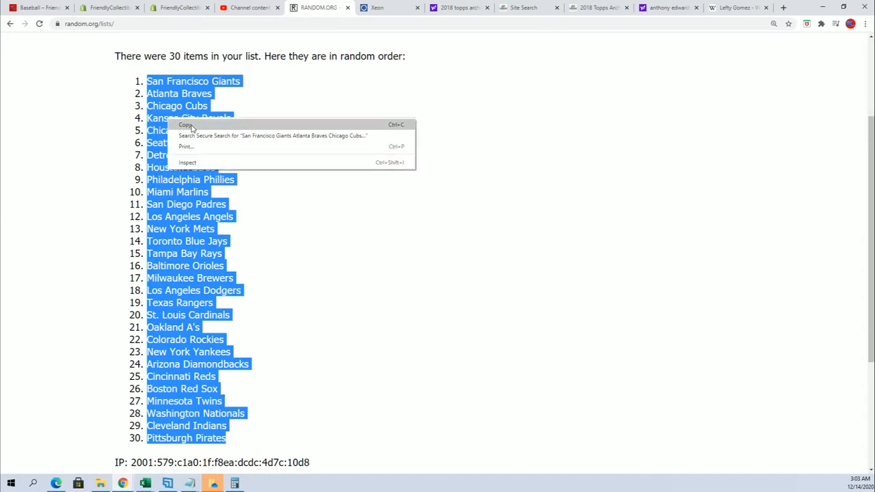
Step: Copy the shuffled team list and paste it into B2 as plain text
left_click(185, 125)
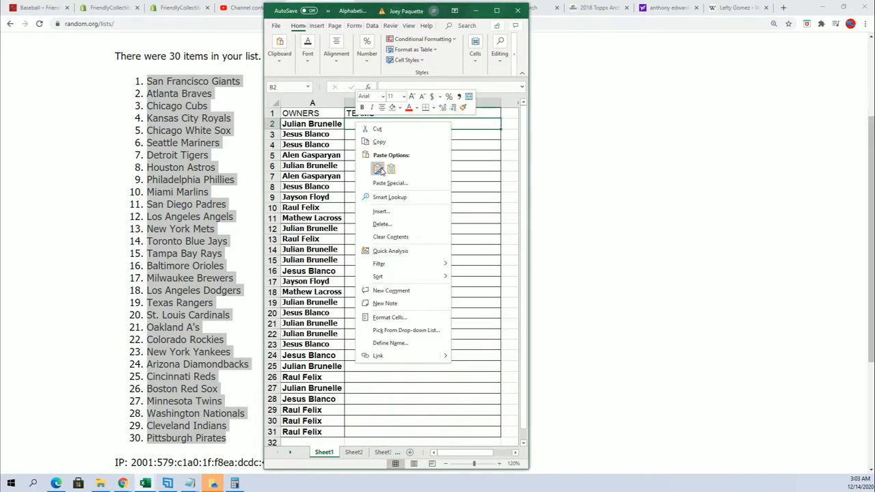
left_click(390, 183)
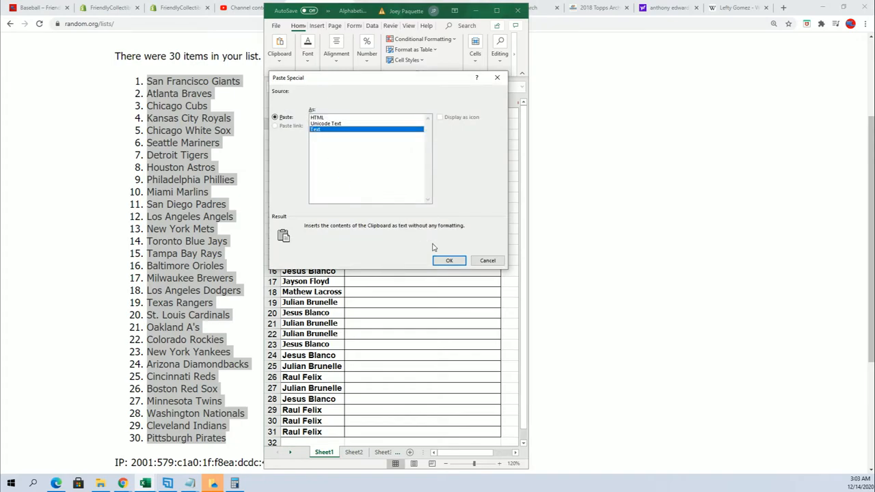
left_click(449, 260)
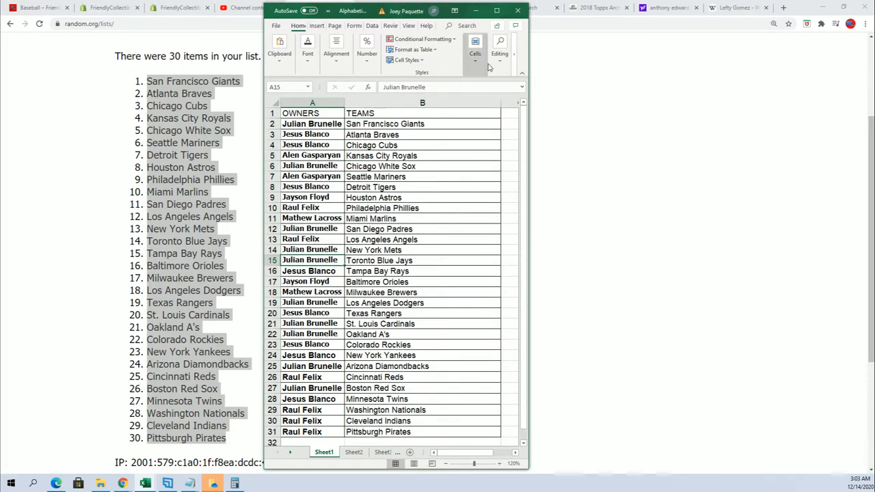
Step: Maximize Excel, spot-check the pasted teams, and select the team range B2:B32
left_click(497, 10)
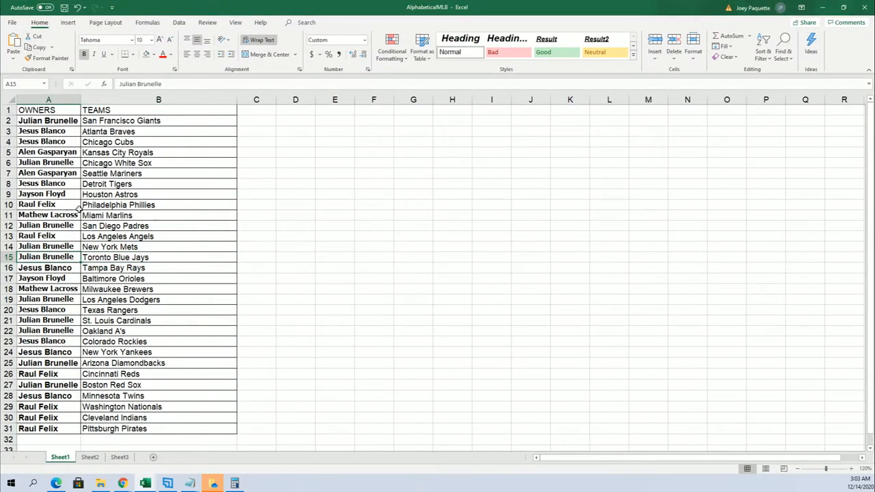
left_click(158, 163)
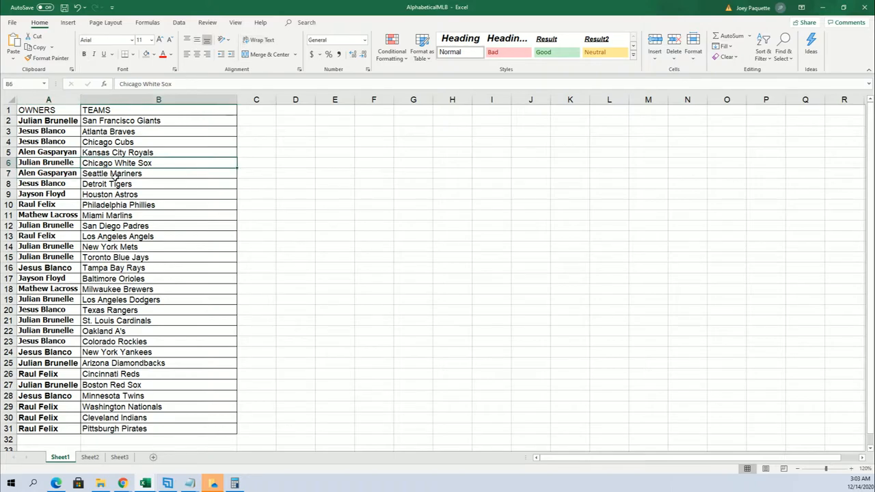
mouse_move(147, 417)
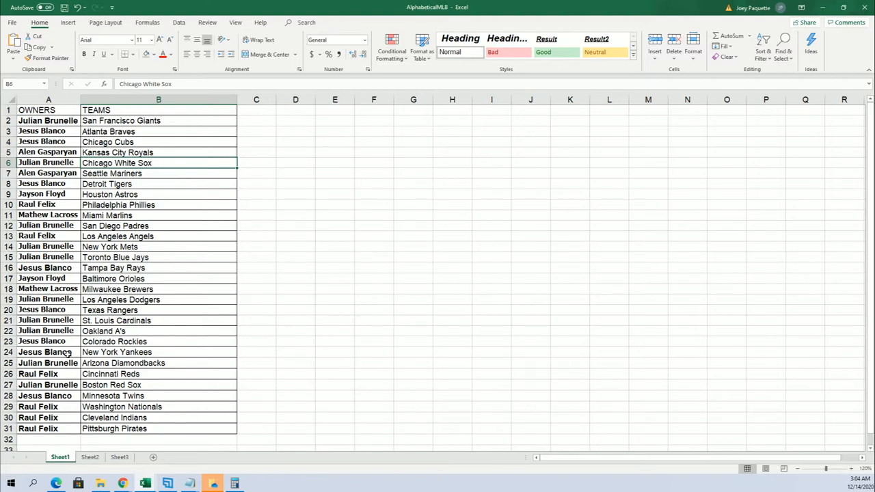
left_click(159, 352)
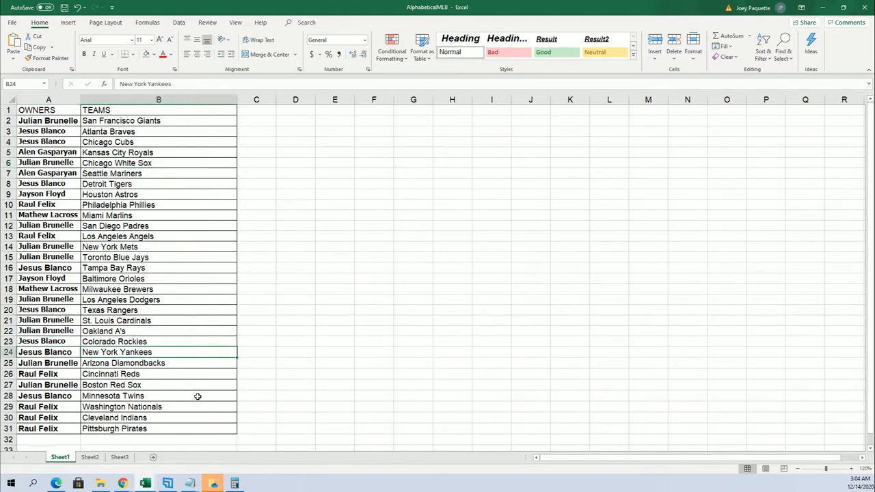
left_click(159, 299)
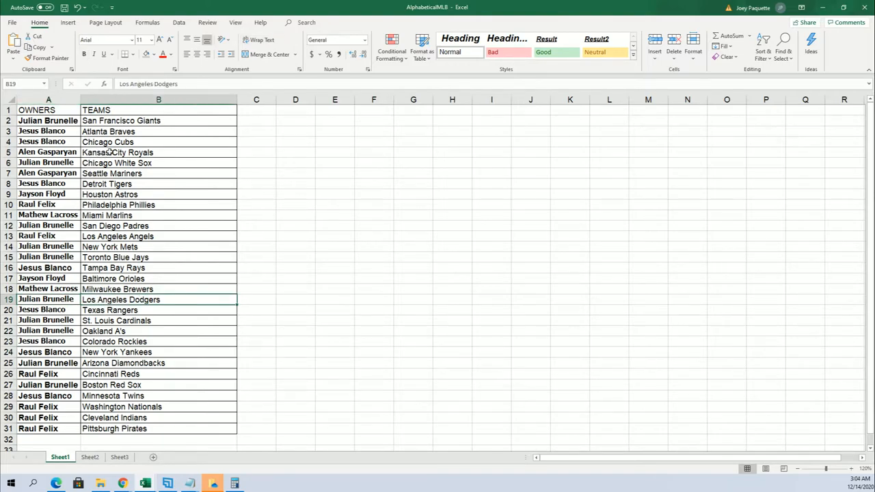
left_click_drag(158, 120, 159, 439)
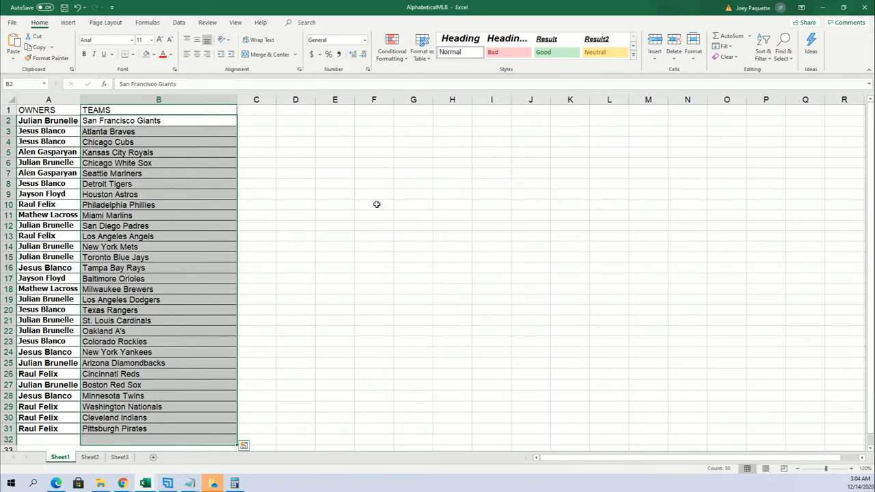
mouse_move(259, 284)
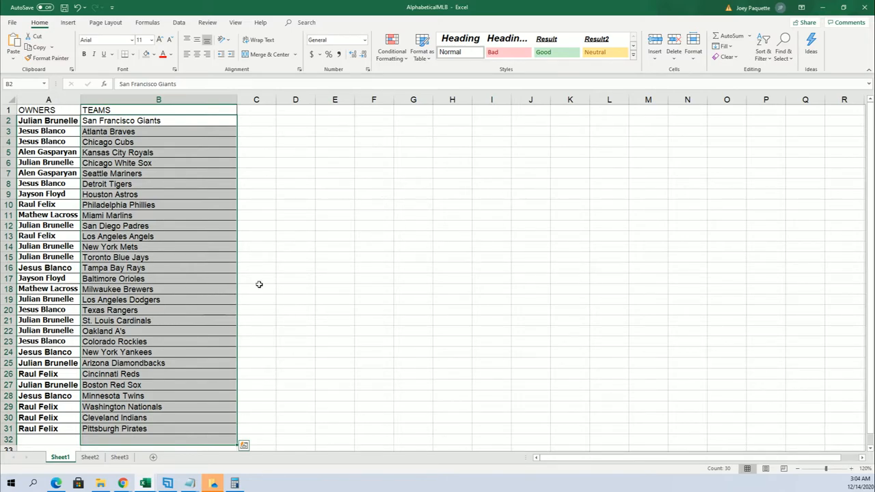
mouse_move(765, 132)
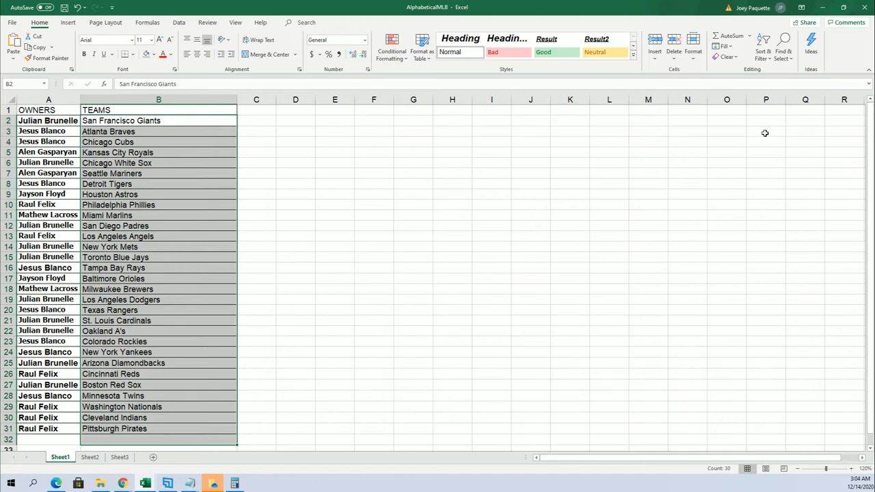
mouse_move(744, 70)
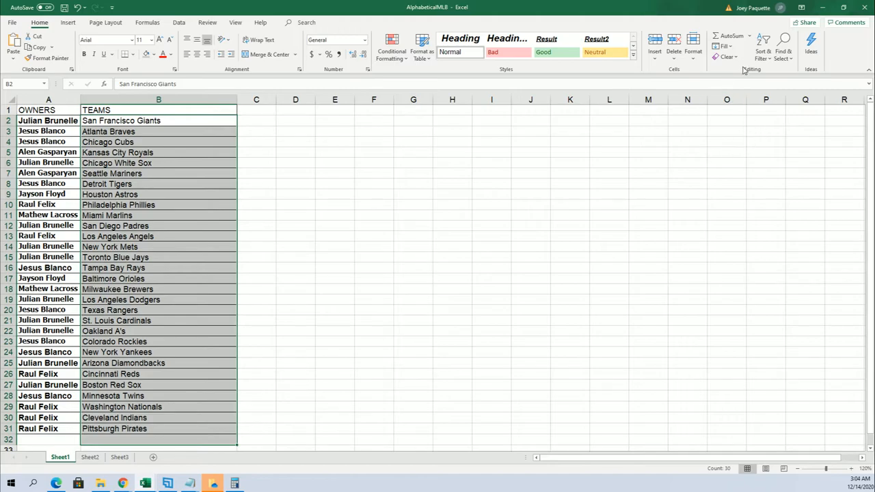
Step: Sort teams A to Z with the selection expanded so owners stay paired, then spot-check rows
left_click(761, 39)
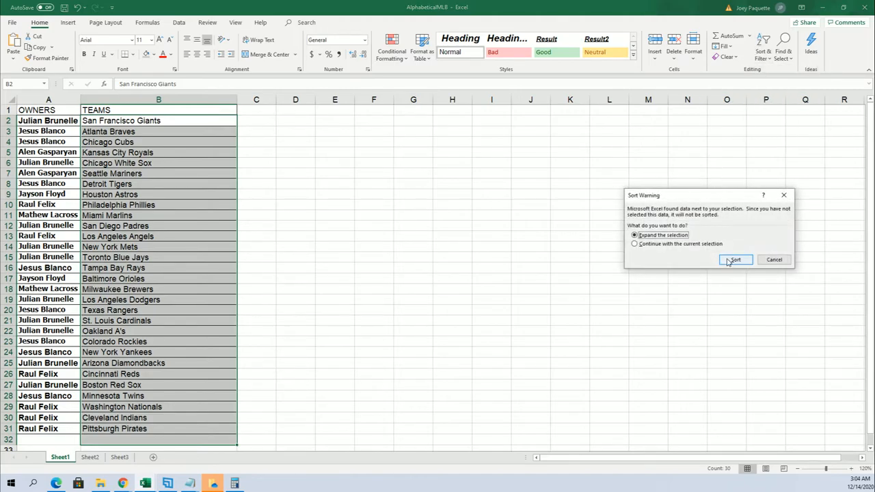
left_click(735, 260)
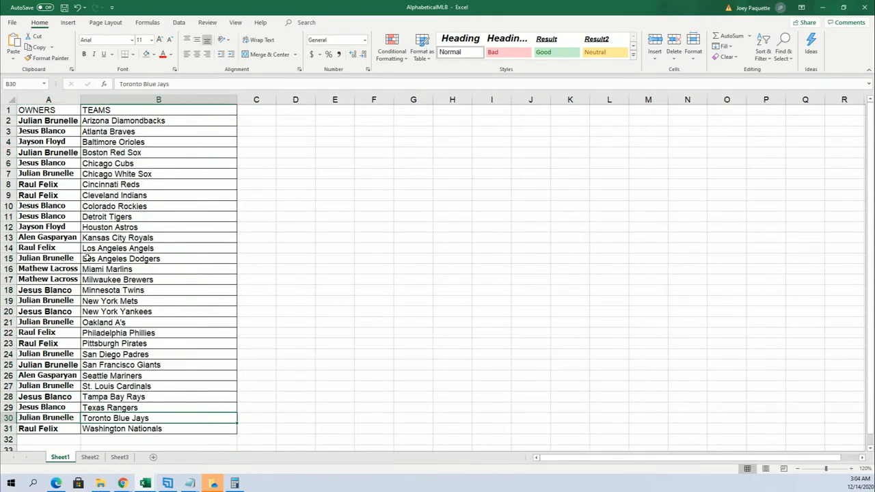
left_click(158, 258)
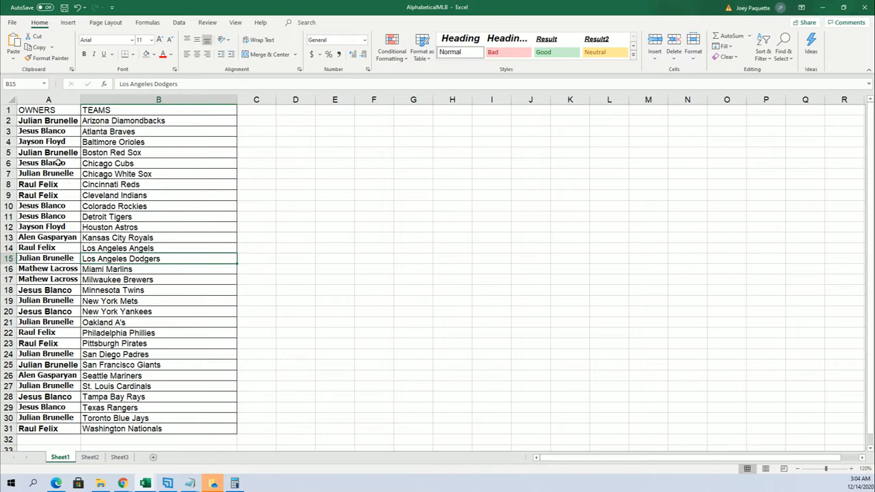
left_click(159, 174)
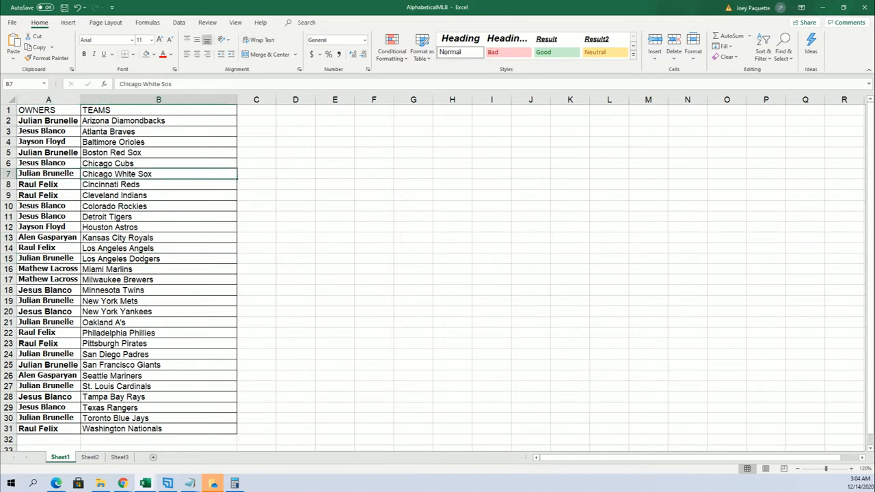